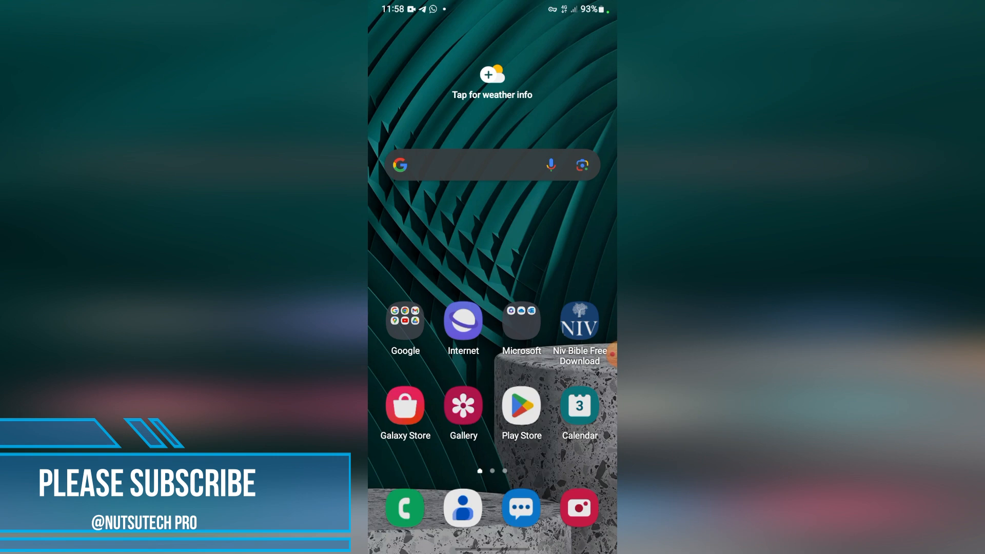
Open the Phone dialer from the home screen to enter *550#.
click(404, 507)
text(*550#)
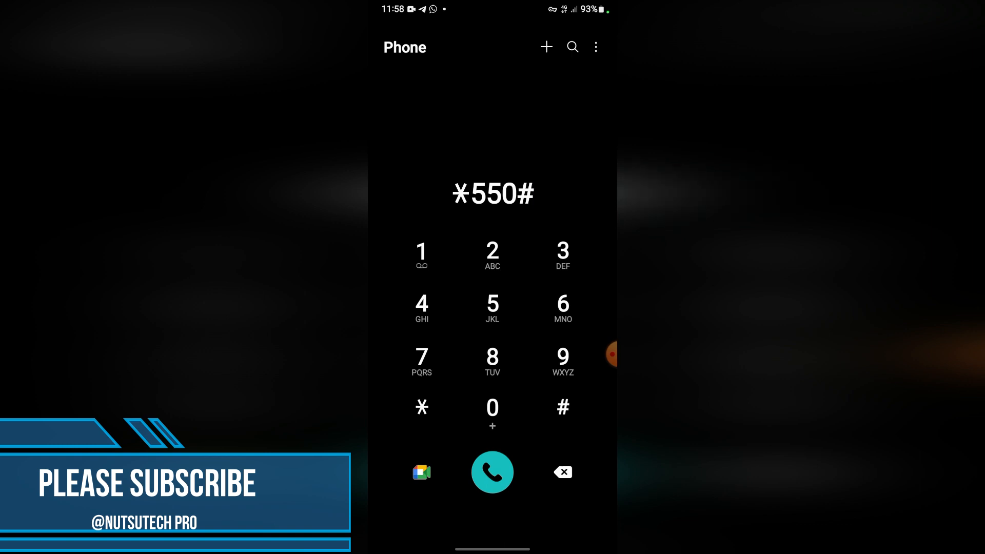
Dial *550#, reply 7 for MTN Rewards, then reply 99 for more options.
click(493, 472)
text(7)
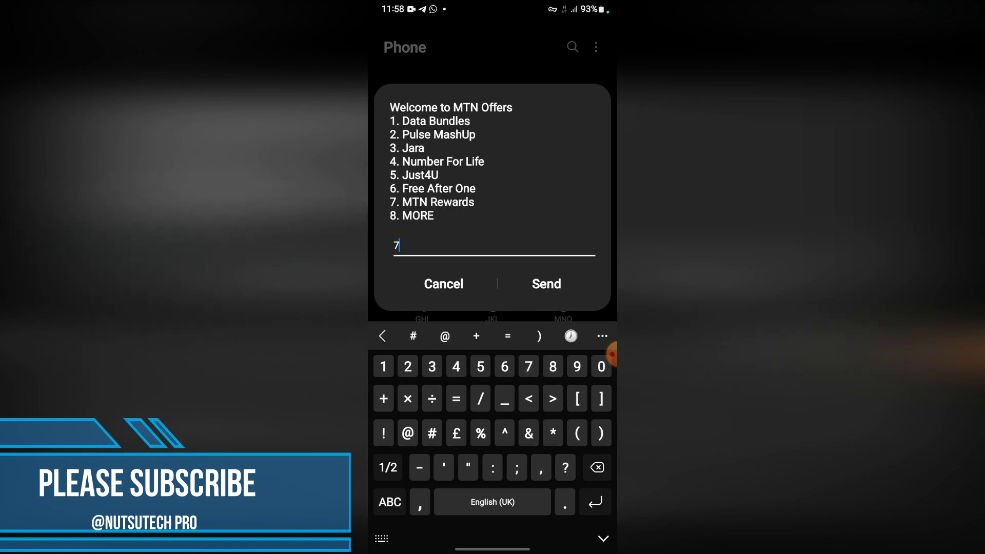
click(546, 283)
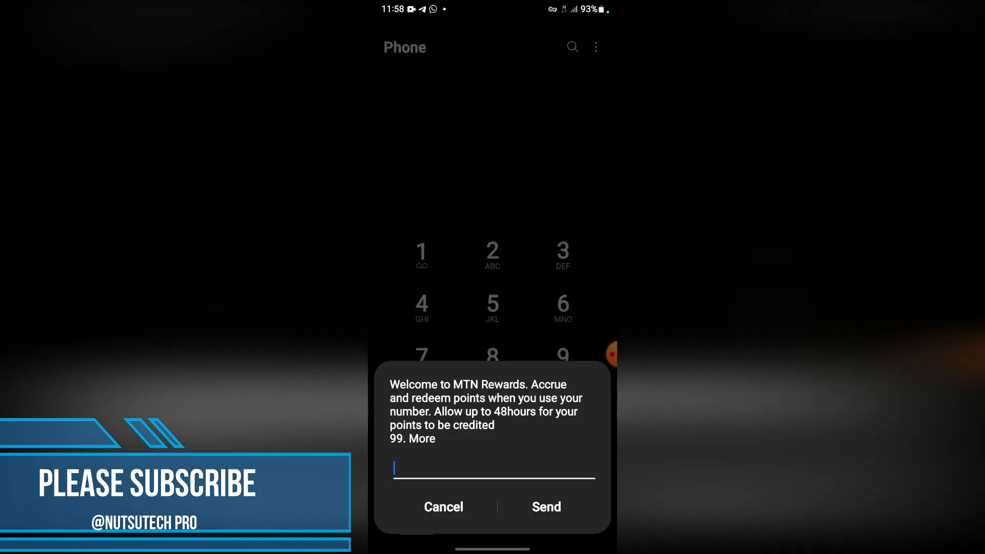
click(493, 467)
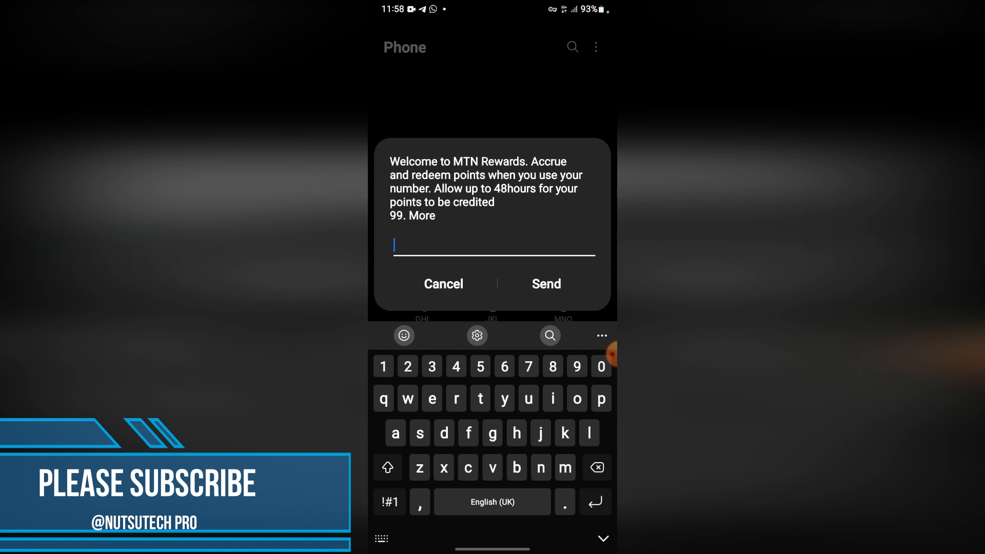
text(99)
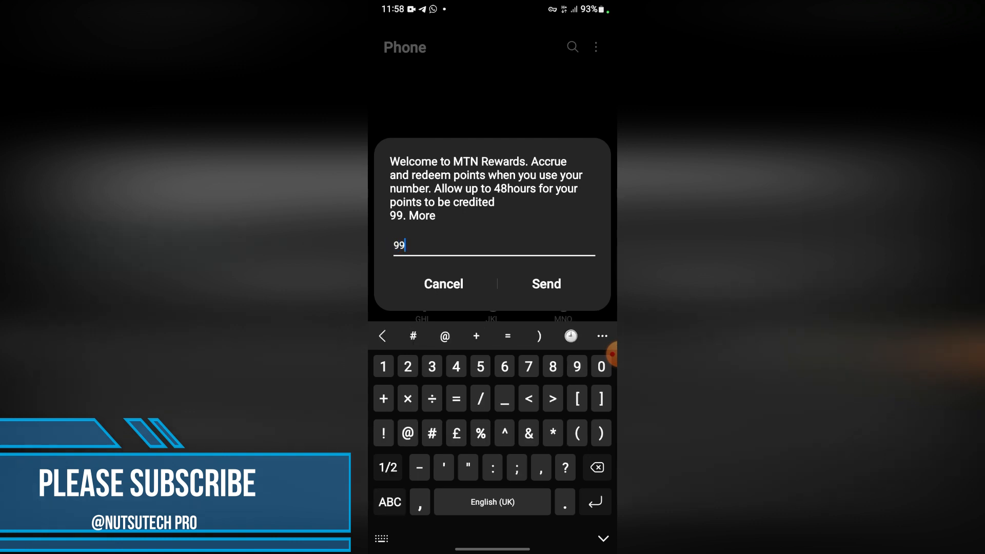
click(546, 283)
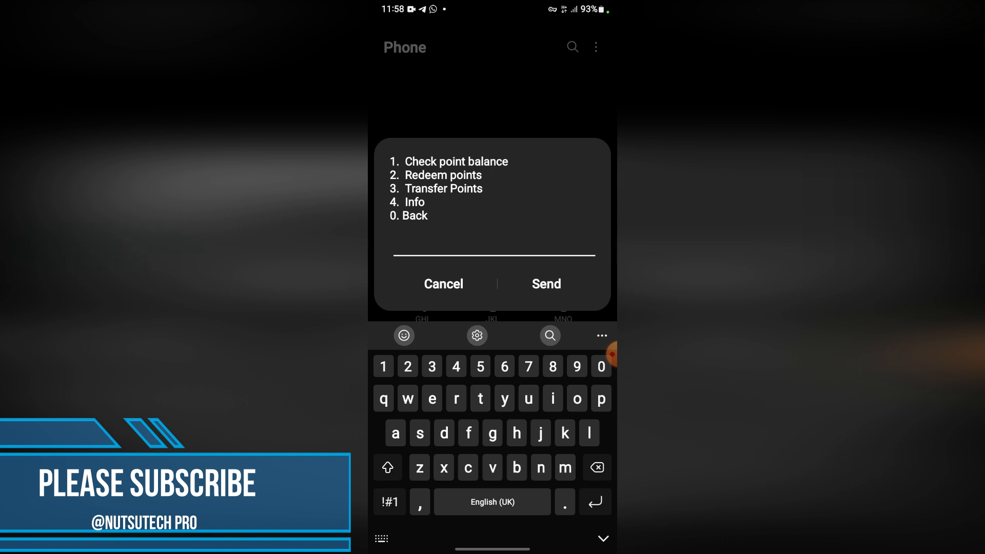
Reply 3 to choose Transfer Points in the MTN Rewards menu.
click(492, 245)
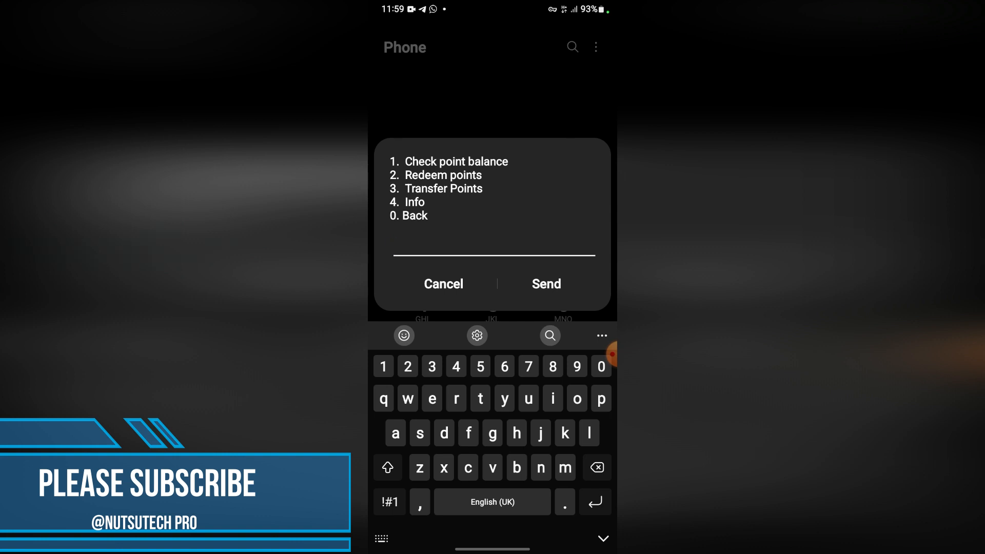
click(493, 245)
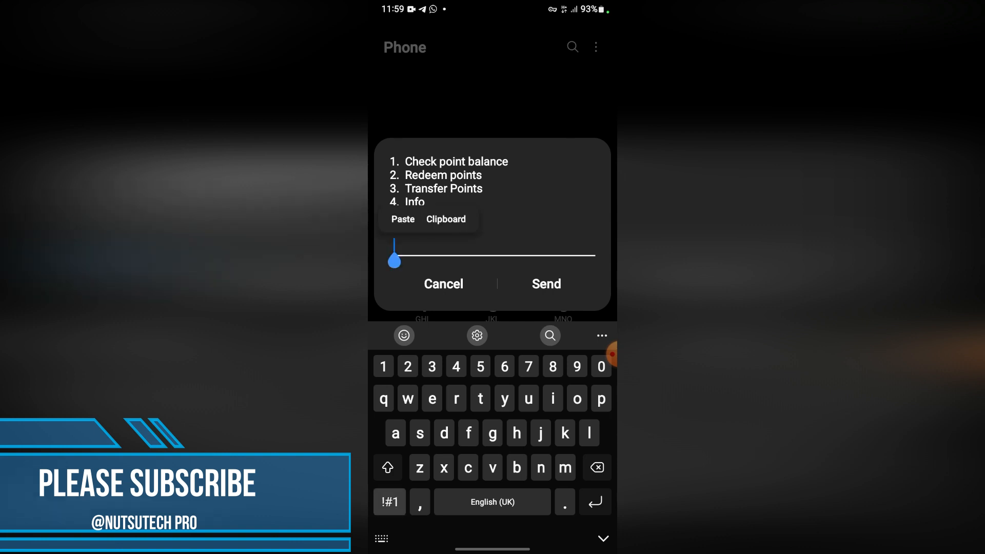
text(3)
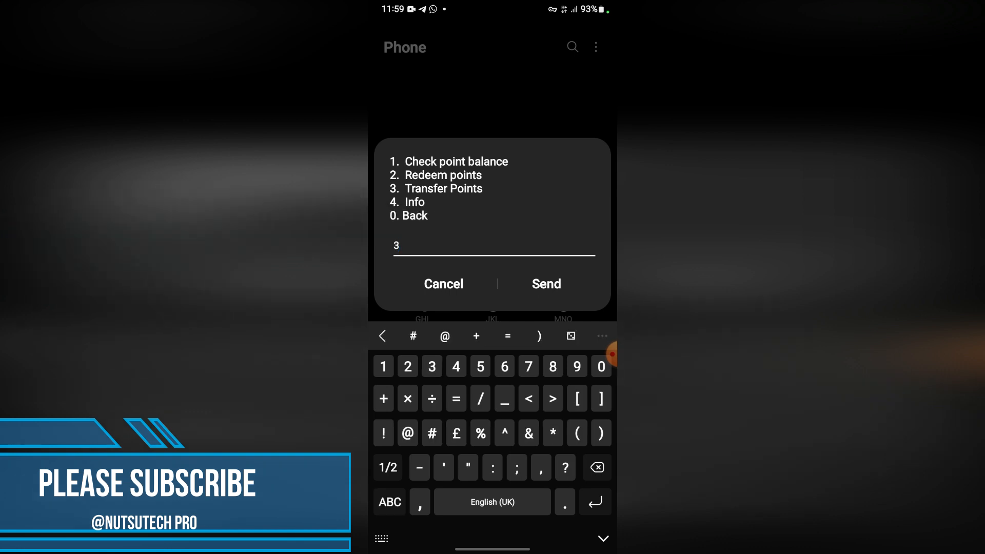
click(545, 283)
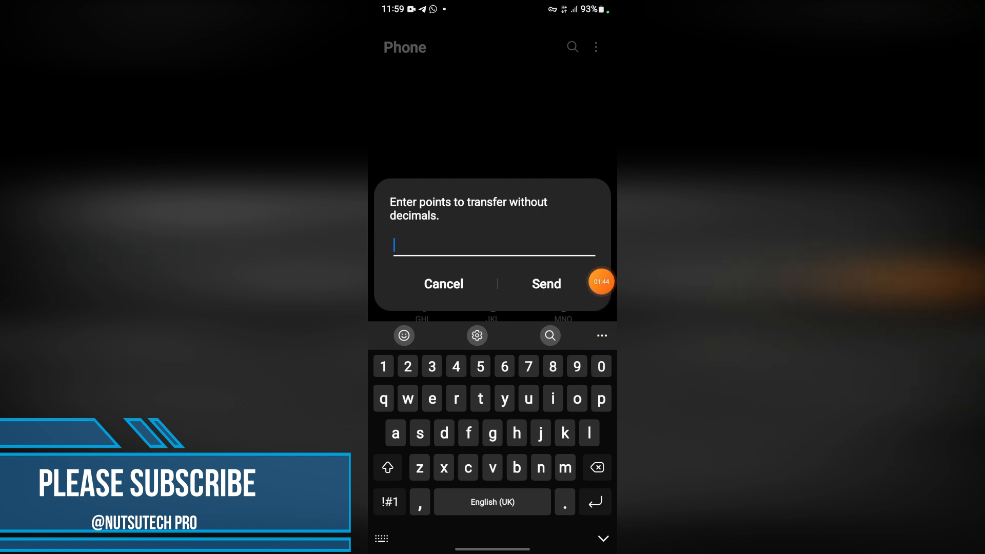
Send 1000 as the points to transfer and focus the recipient number field.
text(1000)
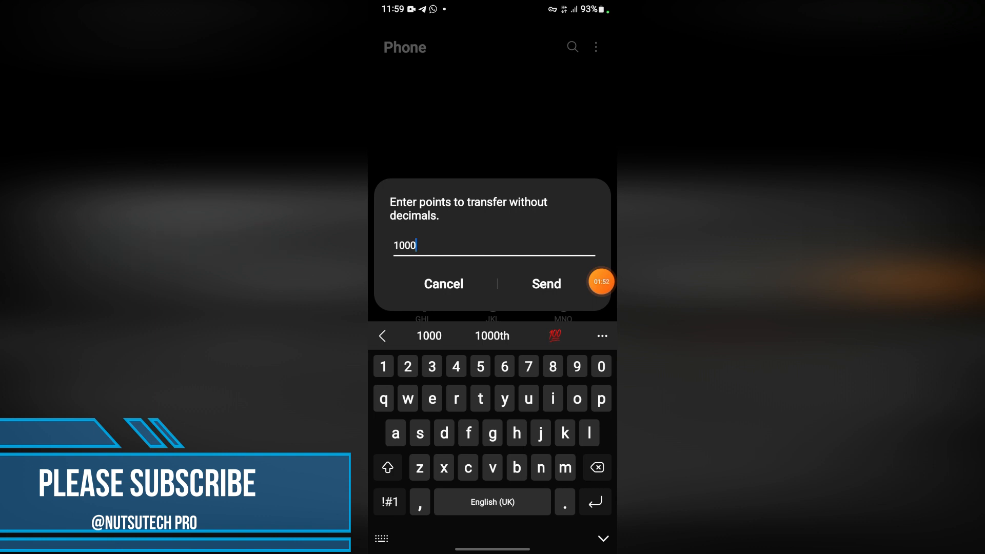
click(546, 283)
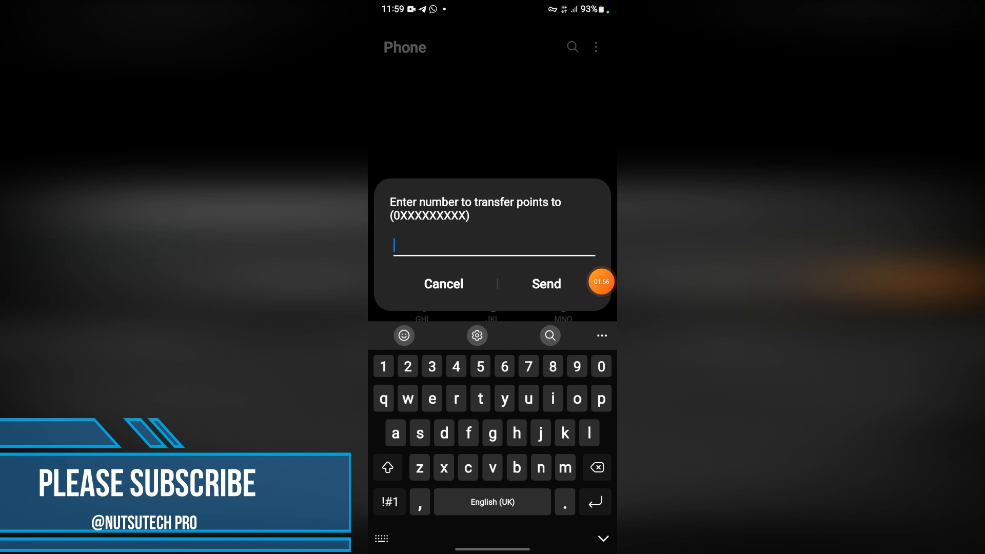
click(389, 501)
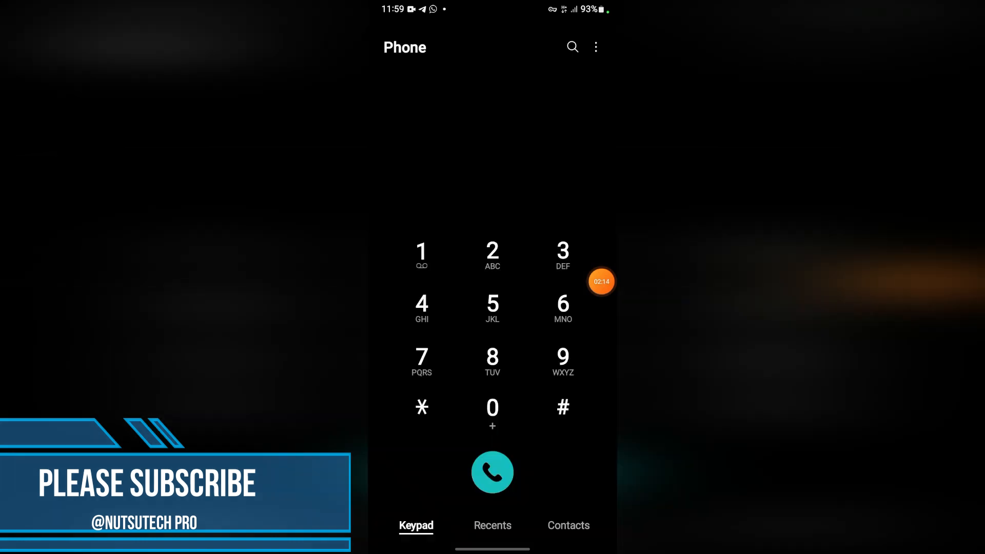
click(492, 472)
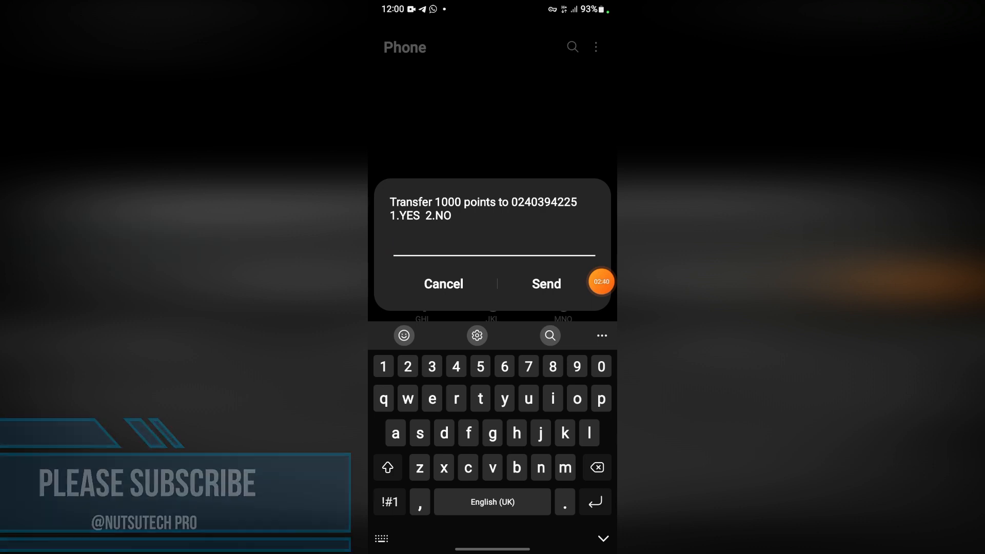
click(493, 246)
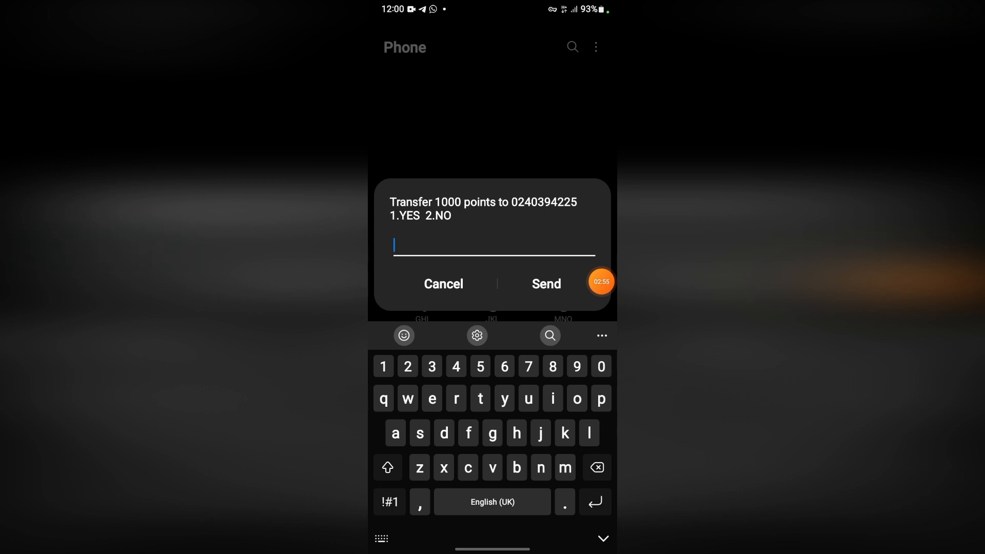
click(443, 283)
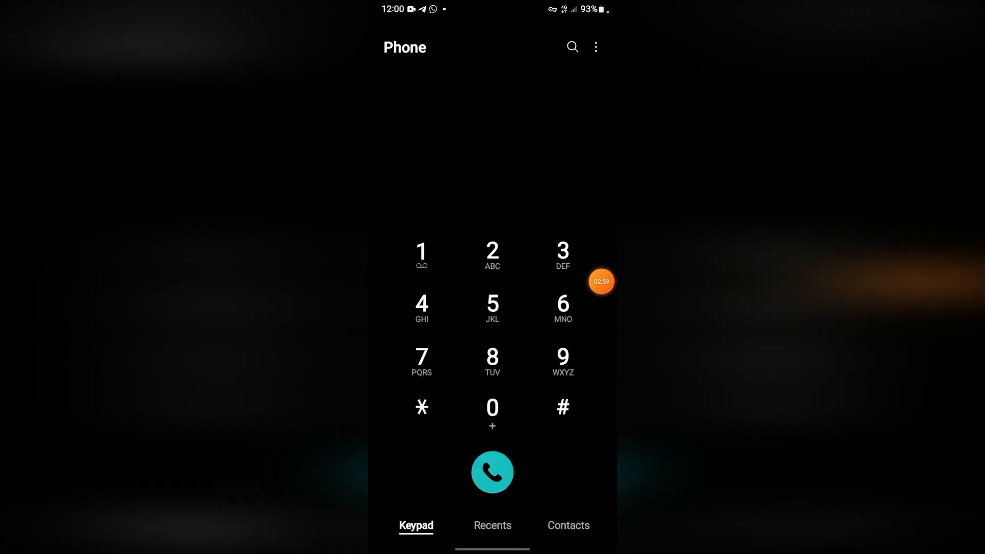